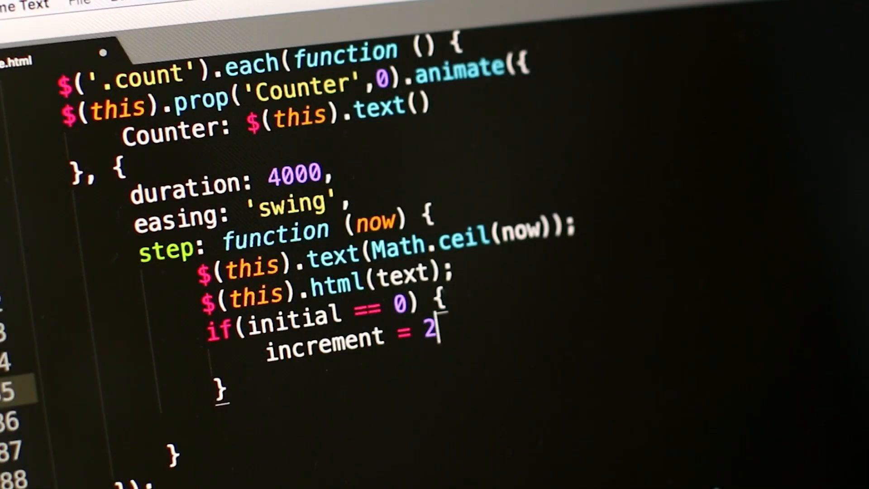
pyautogui.write(';')
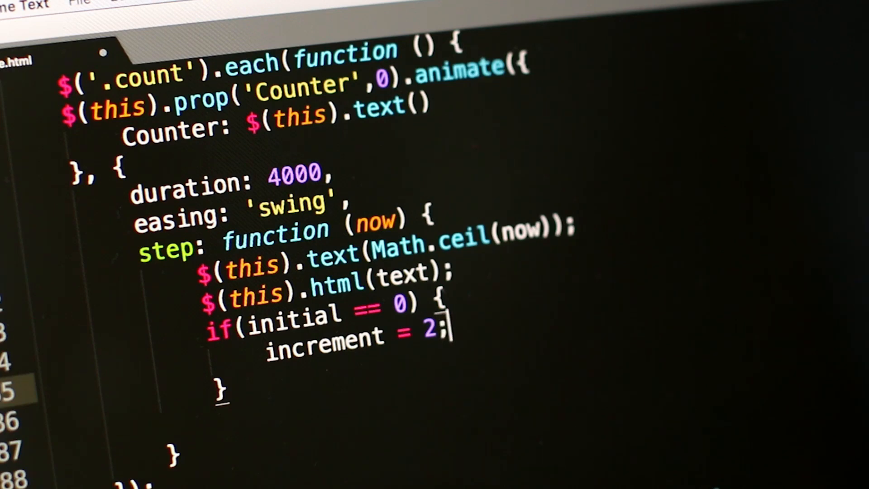
pyautogui.write('ele')
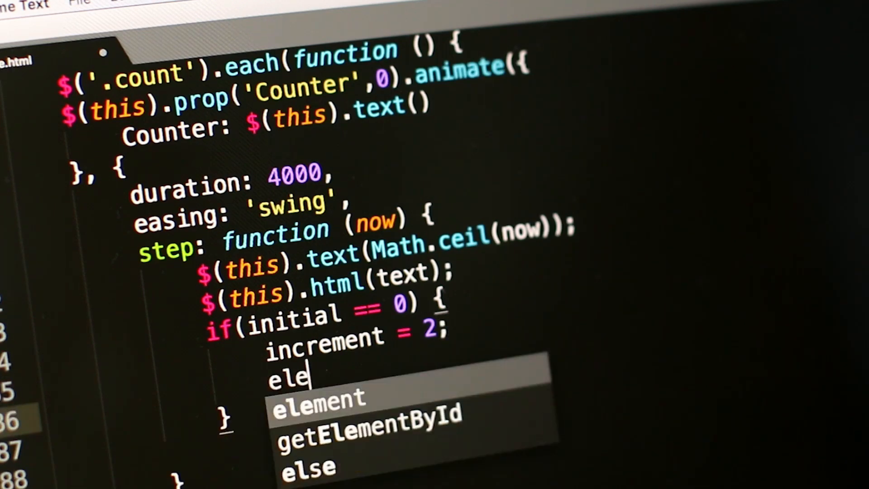
pyautogui.write('ment.si')
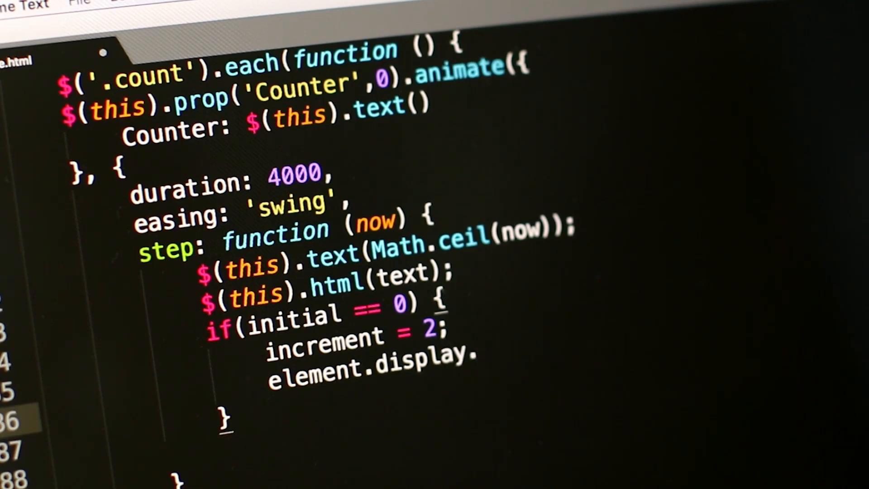
pyautogui.write('style = "')
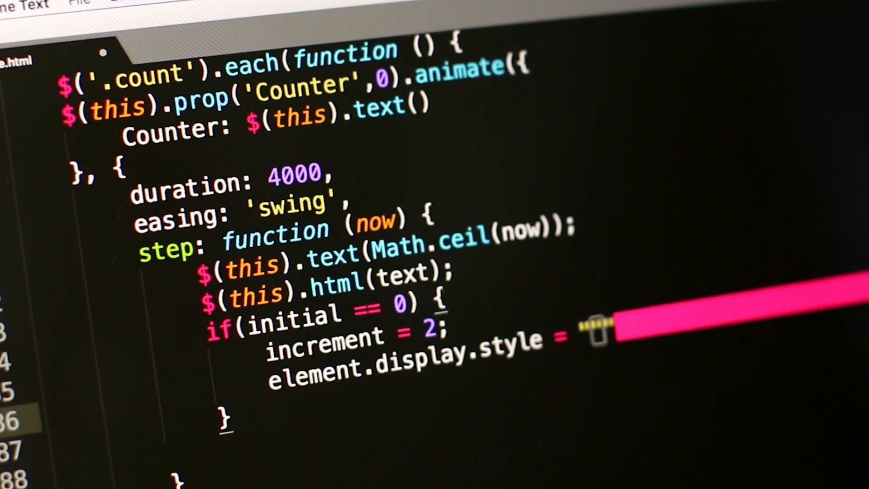
pyautogui.write('bl')
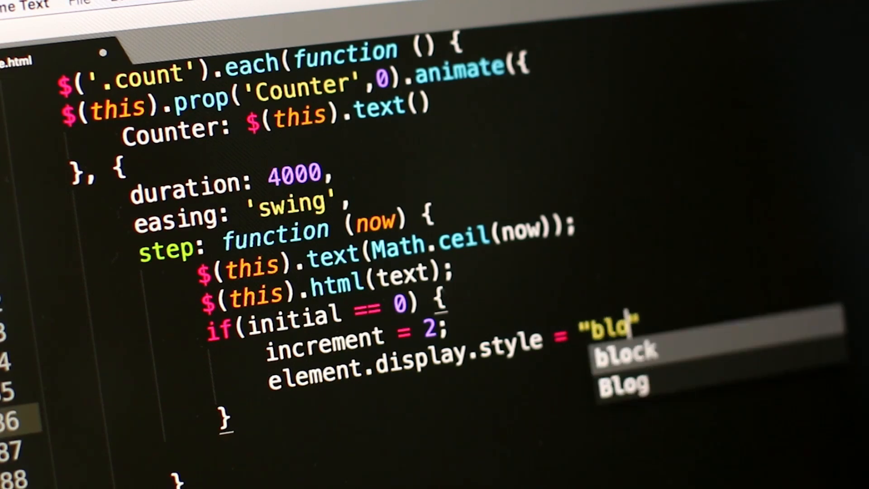